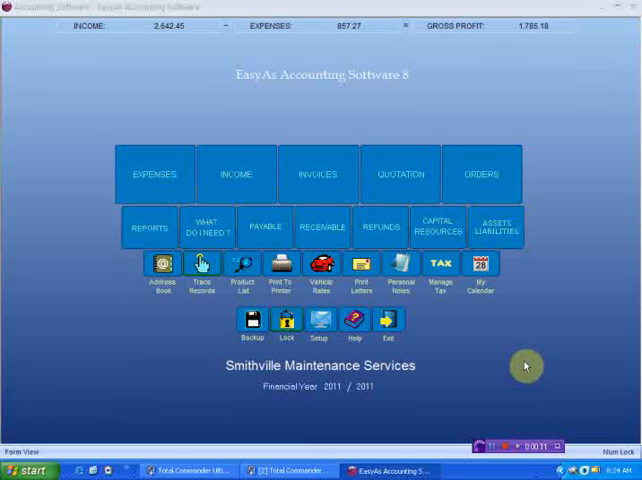
mouse_move(256, 121)
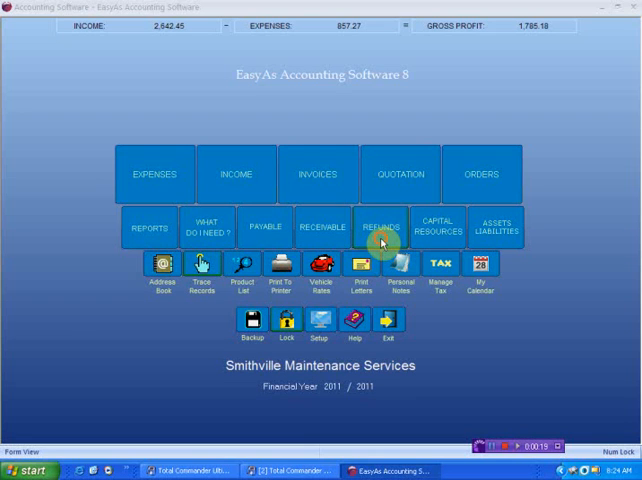
Open the Credit Notes / Refunds screen and start a new credit note.
click(380, 227)
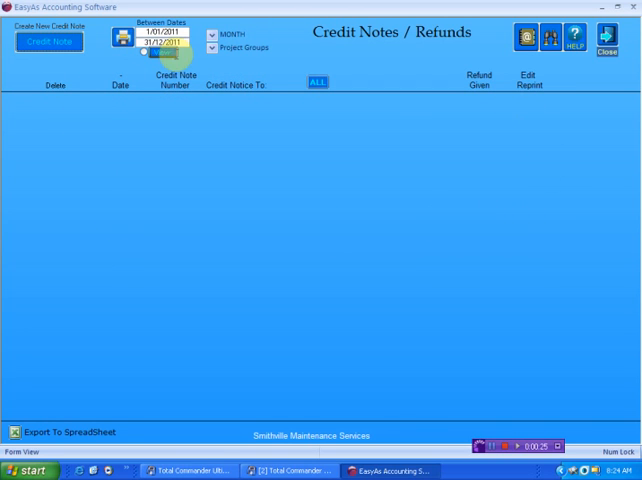
mouse_move(378, 304)
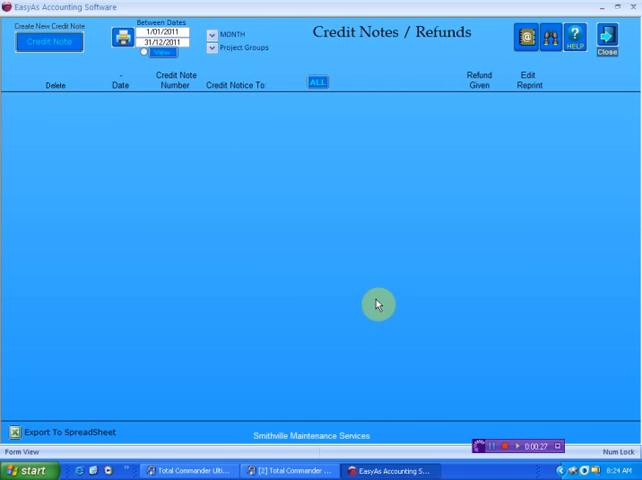
mouse_move(378, 271)
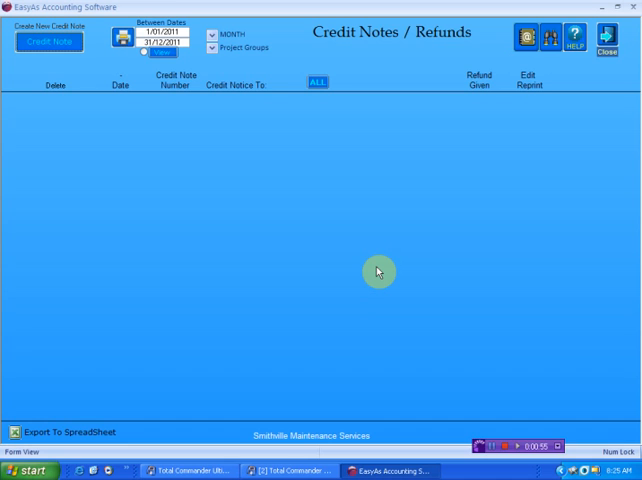
mouse_move(57, 160)
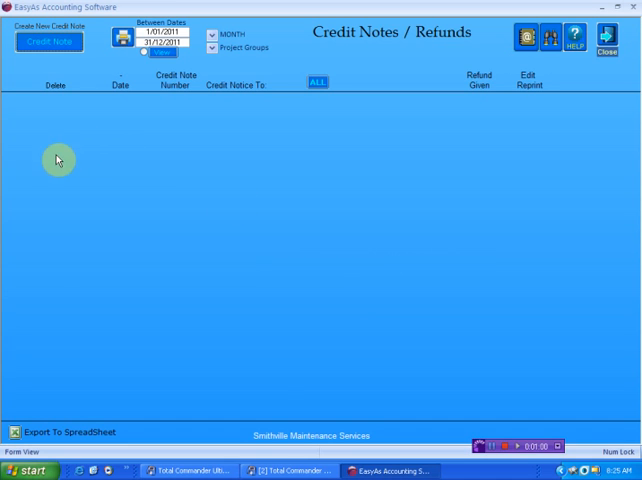
click(49, 41)
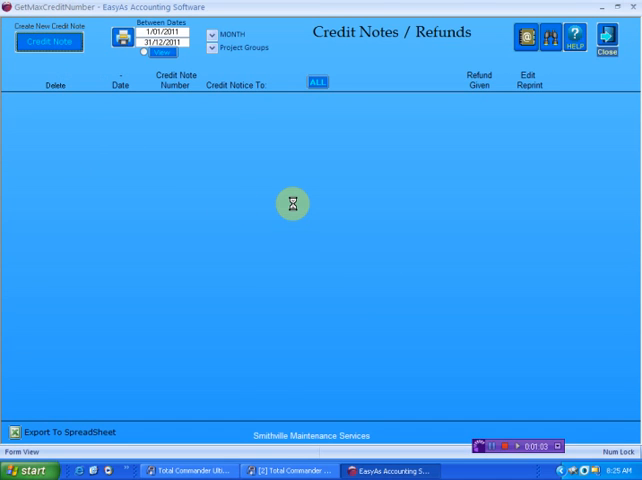
Open a new credit note form, numbered 1, and scroll through it.
click(49, 41)
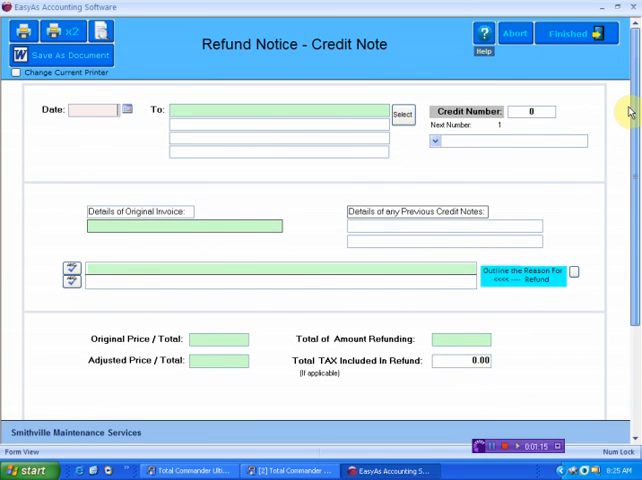
scroll(down, 3)
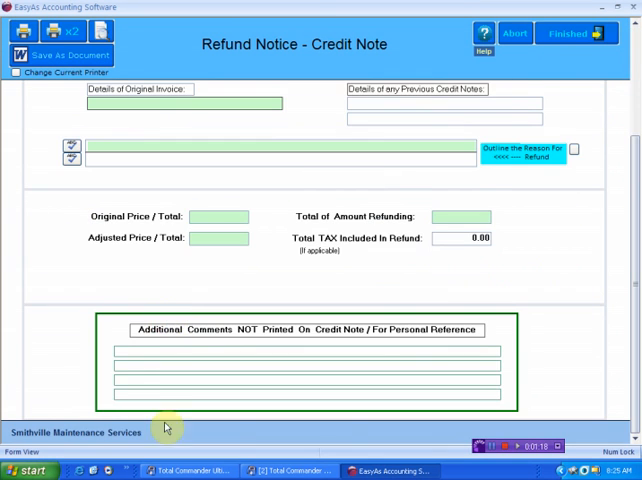
mouse_move(173, 335)
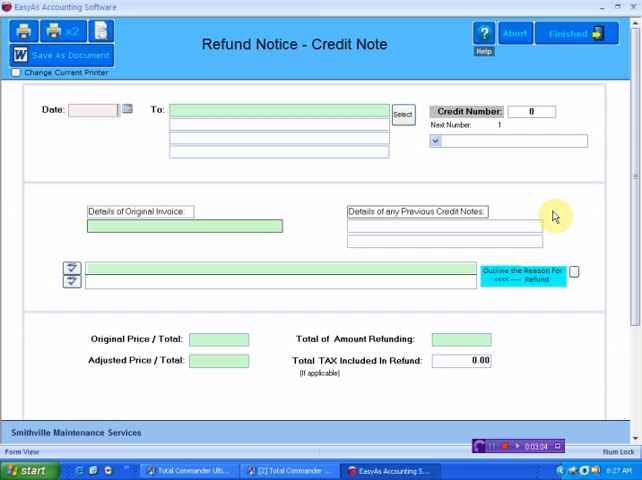
mouse_move(461, 128)
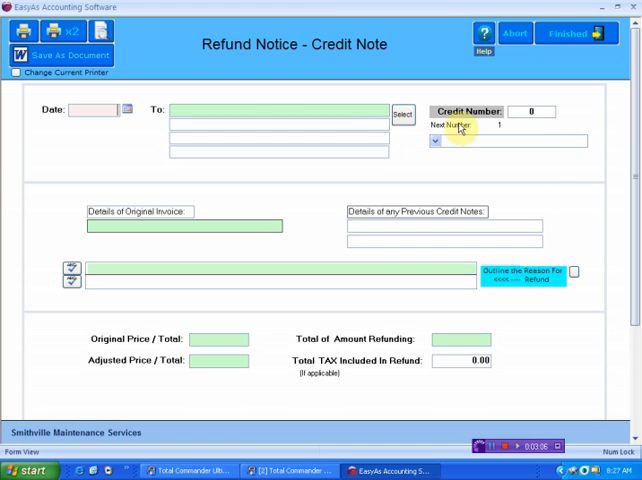
mouse_move(240, 105)
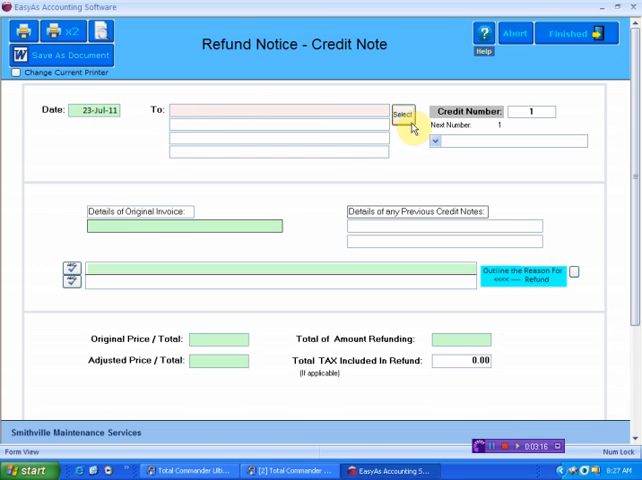
Address credit note 1 to Great Outdoor Life, 235 Hume Hwy, South Smithville.
click(402, 113)
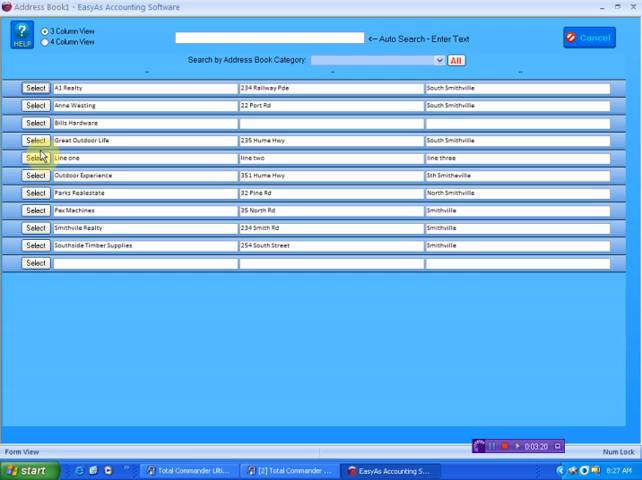
click(35, 140)
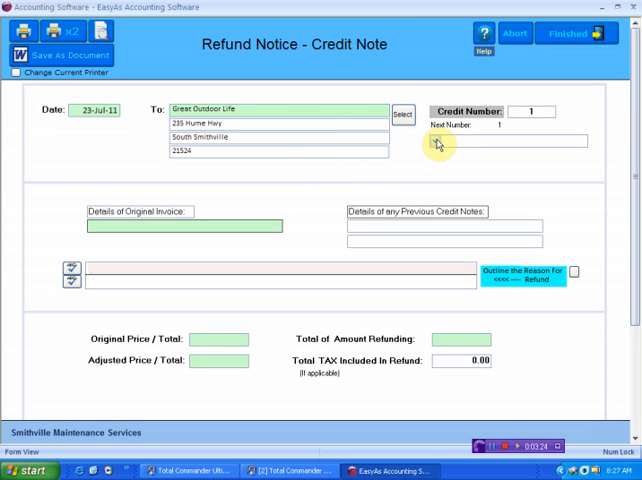
click(437, 140)
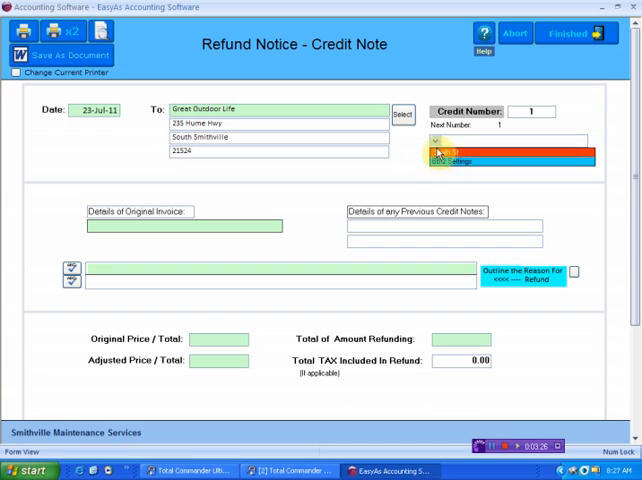
click(435, 145)
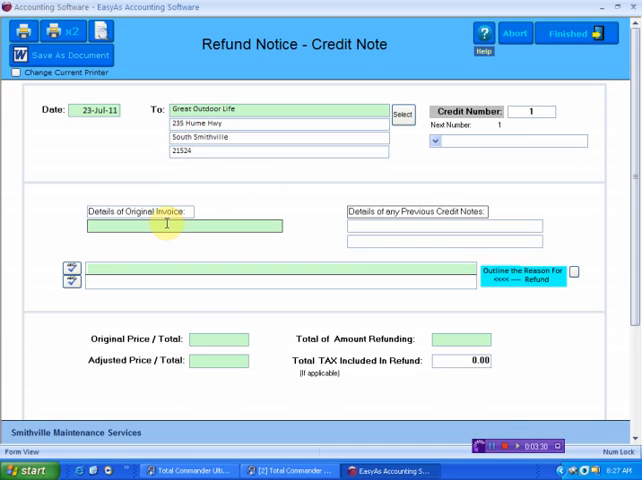
mouse_move(199, 228)
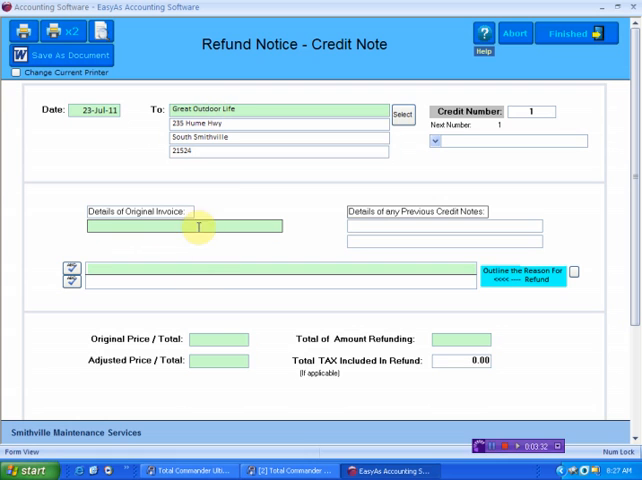
mouse_move(210, 166)
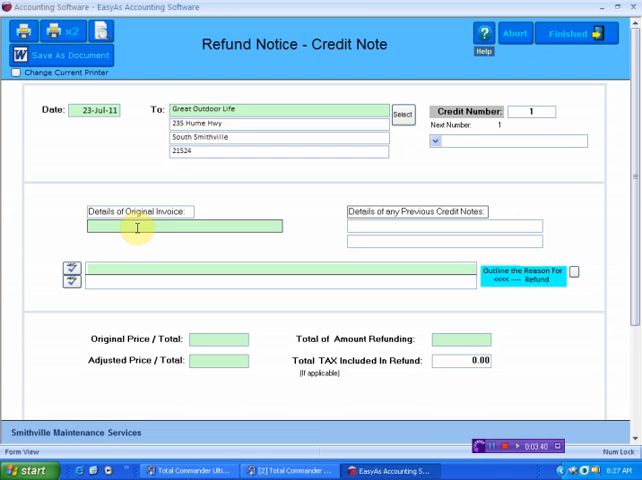
mouse_move(205, 168)
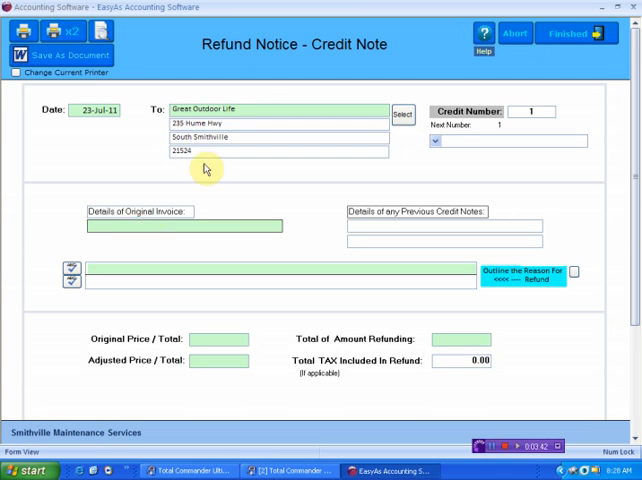
Reference 'Invoice number: 2222' and give the reason 'client decided to reduce scope of work'.
click(183, 225)
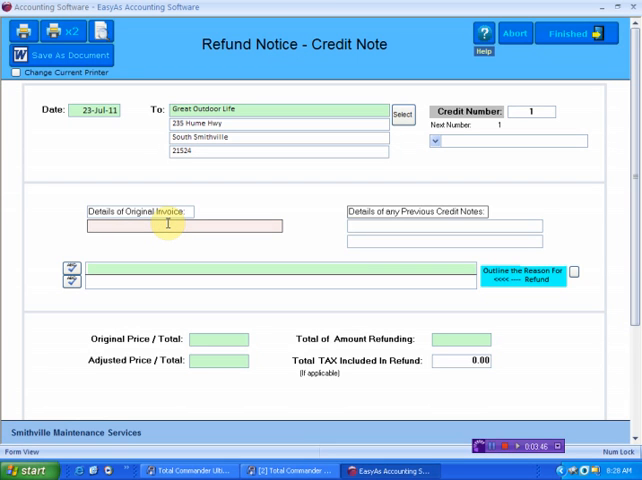
text(n/a)
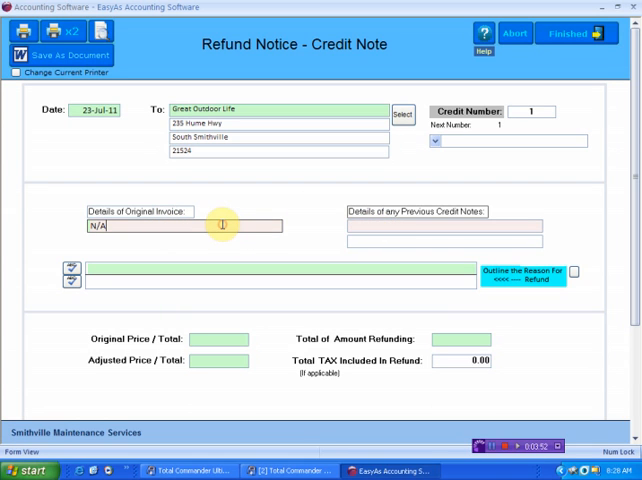
triple_click(100, 226)
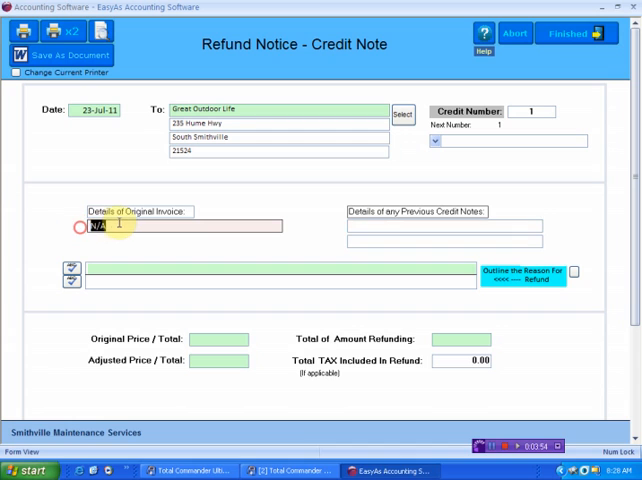
text(Inoi)
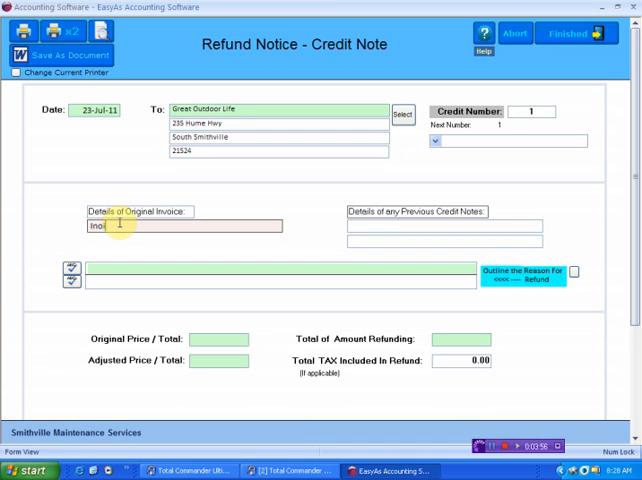
text(Invoice number:)
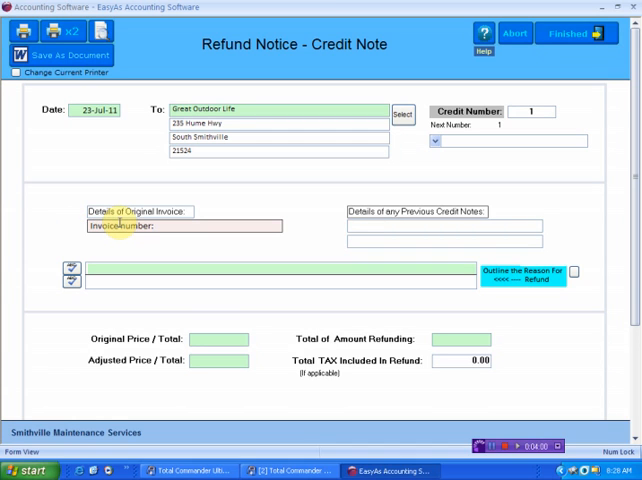
text(2222)
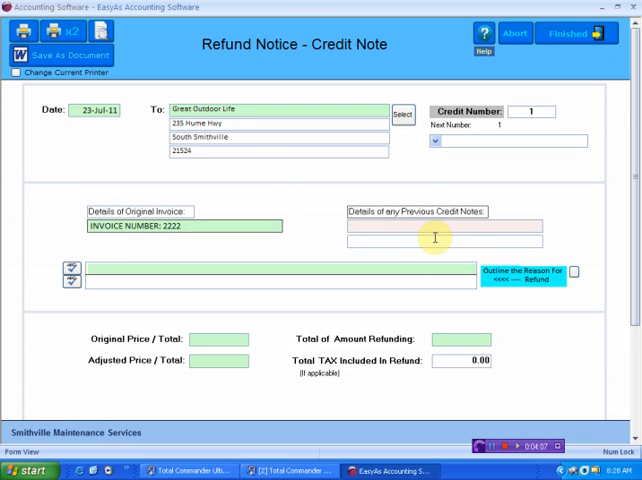
mouse_move(256, 267)
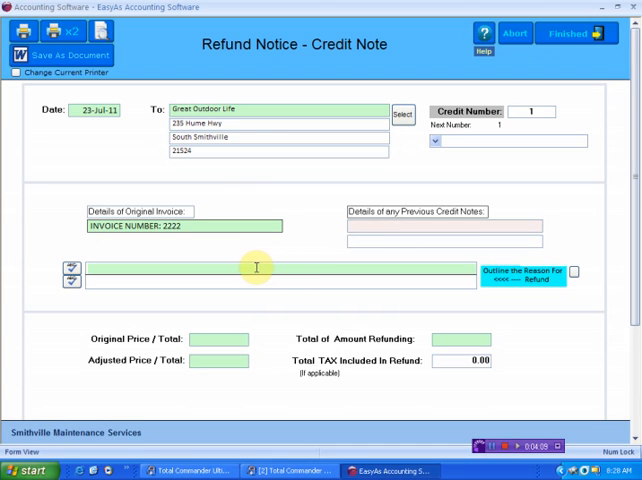
mouse_move(215, 268)
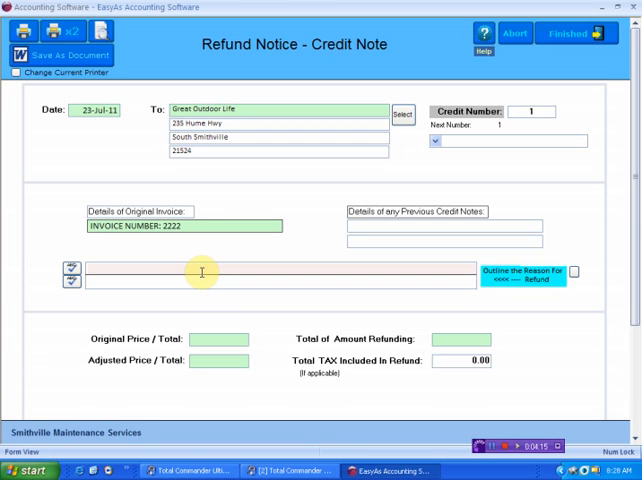
text(Client d)
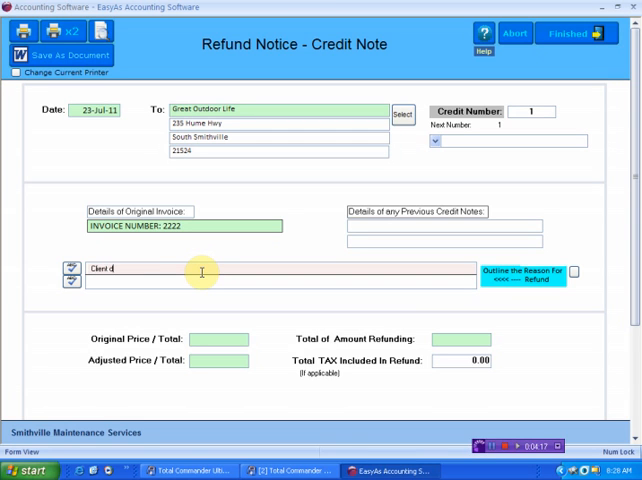
text(ecided to)
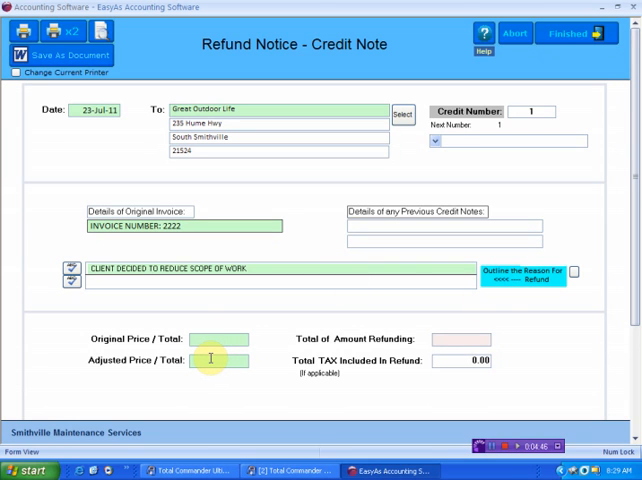
Enter original price 1,000.00 and adjusted price 800.00, giving a 200.00 refund.
click(220, 339)
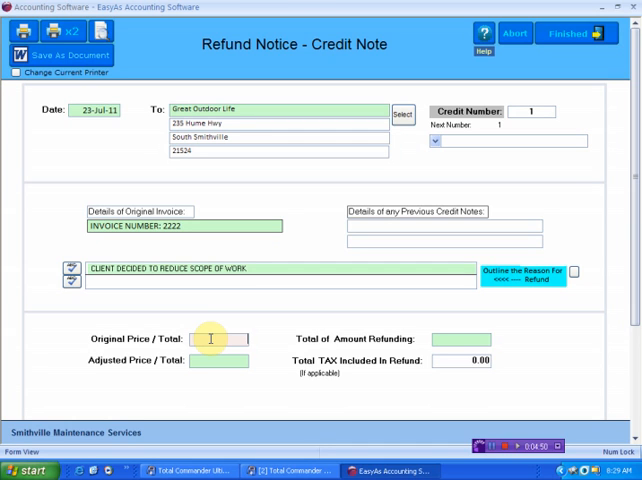
text(1,000.00)
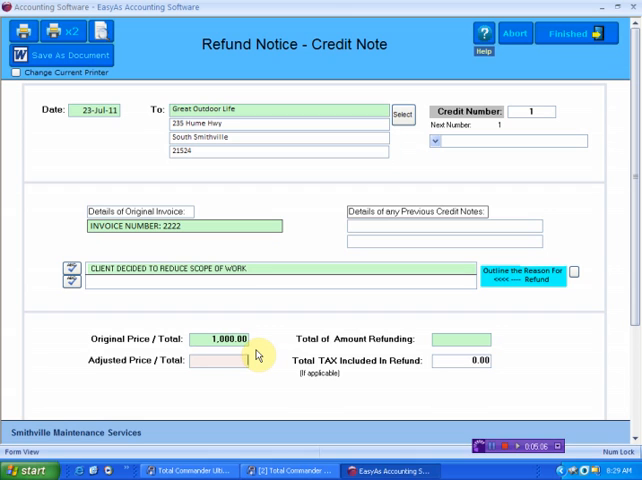
text(5)
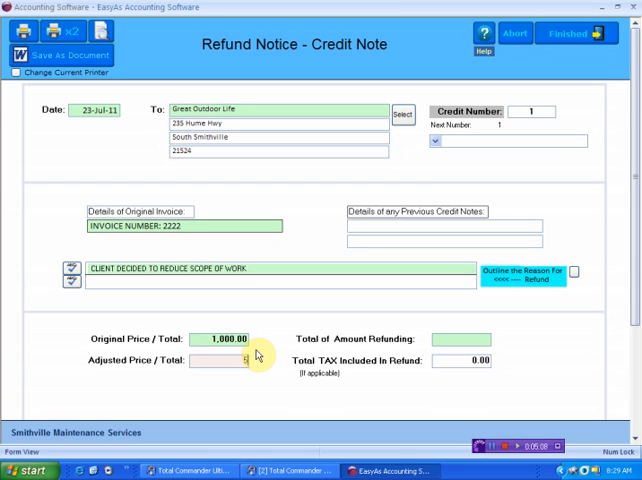
text(800.00)
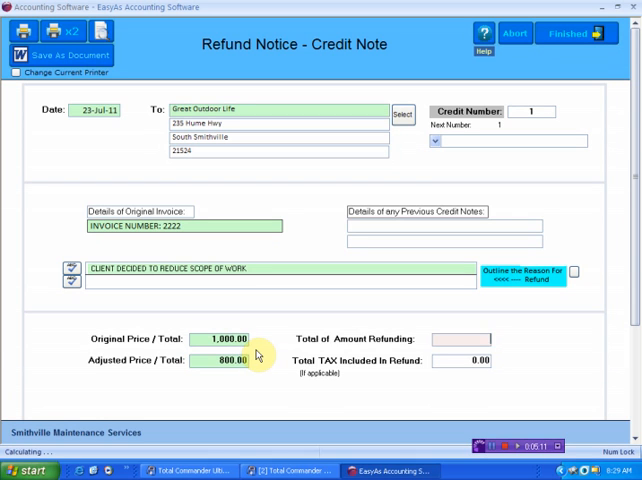
text(200.00)
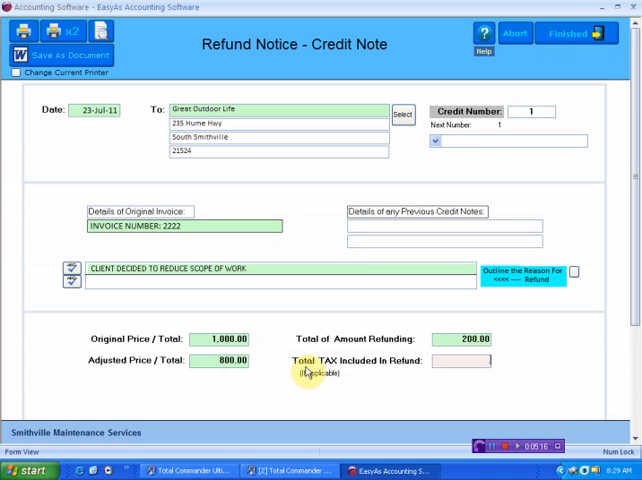
mouse_move(547, 411)
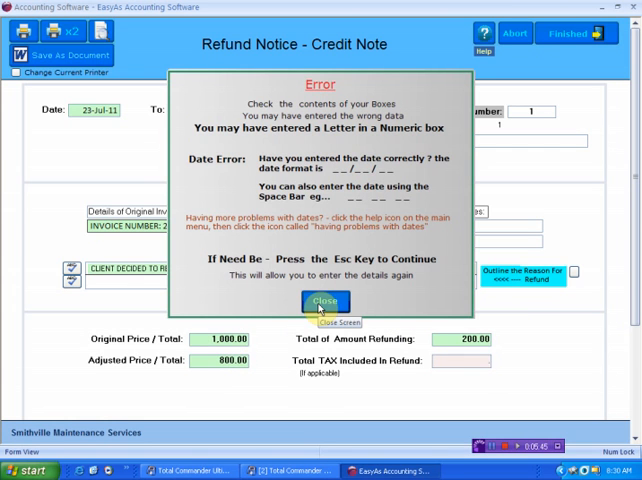
Dismiss the data-error warning and set tax included in refund to 15.00.
click(325, 302)
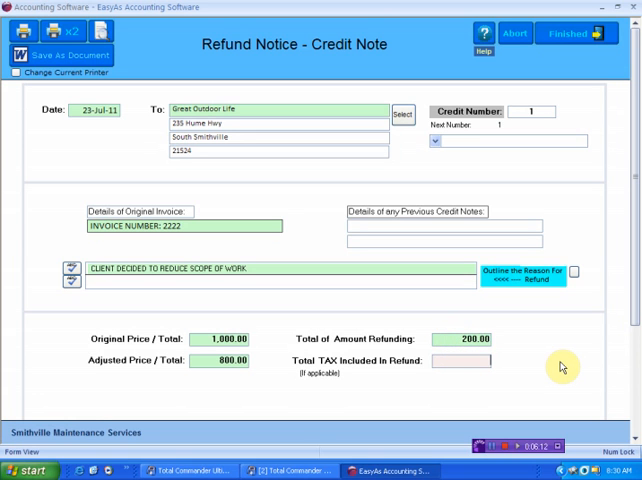
scroll(down, 3)
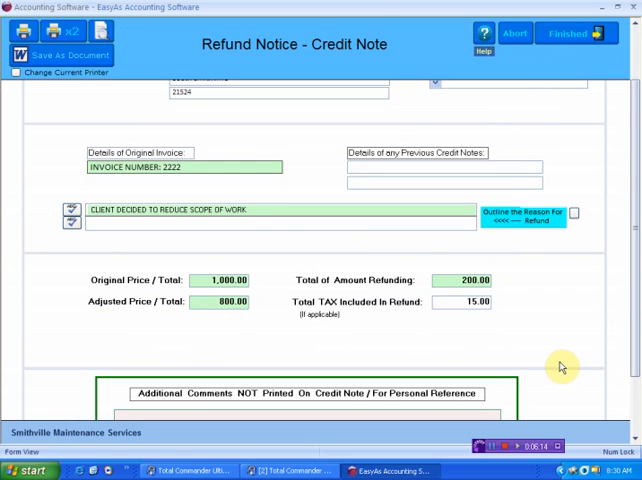
scroll(up, 3)
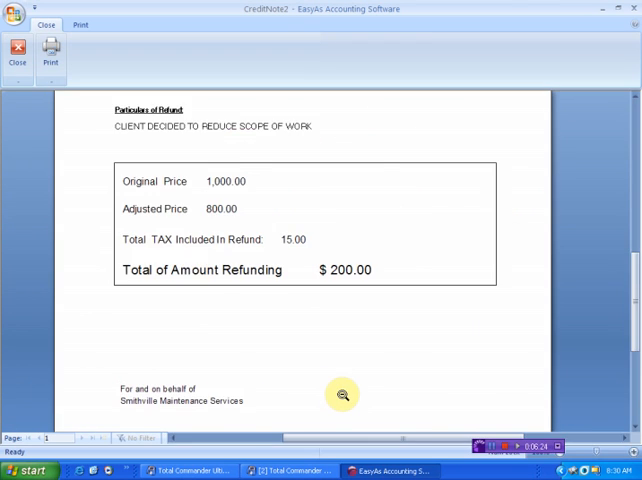
Review the $200.00 CreditNote2 print preview, then close it.
scroll(up, 3)
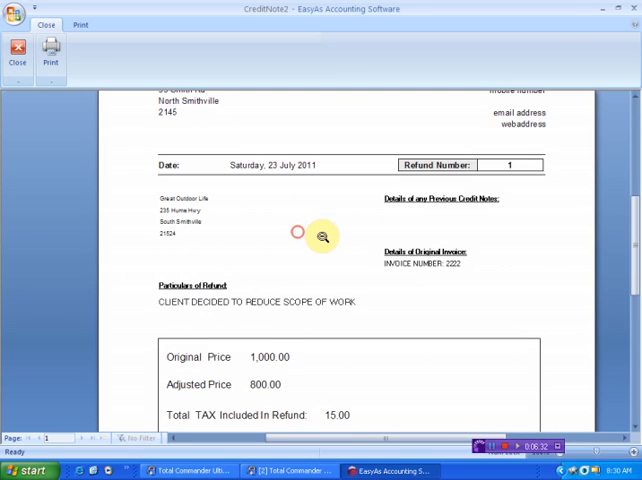
scroll(up, 3)
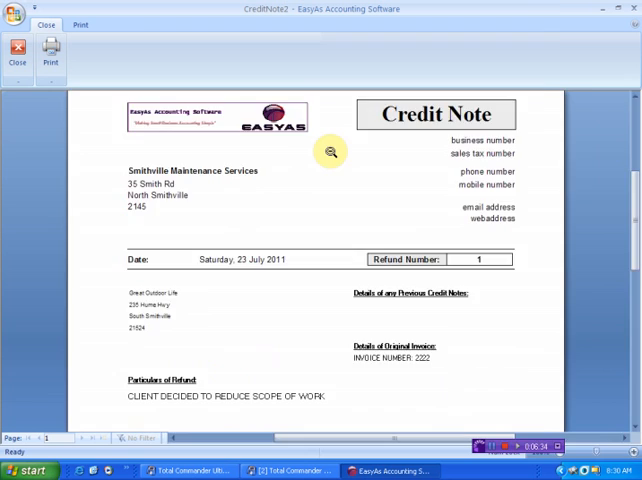
scroll(down, 3)
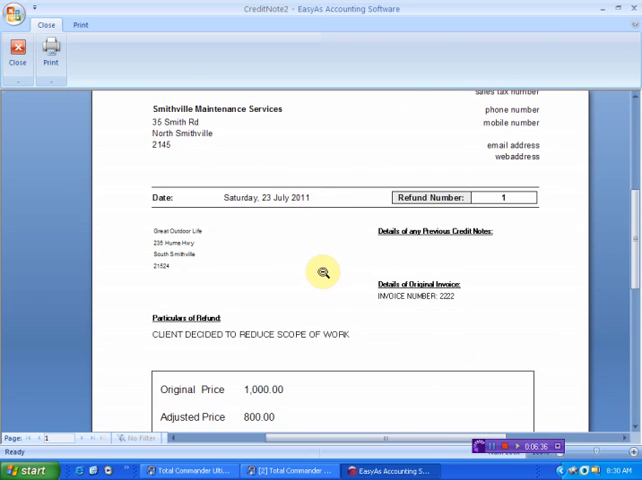
scroll(down, 3)
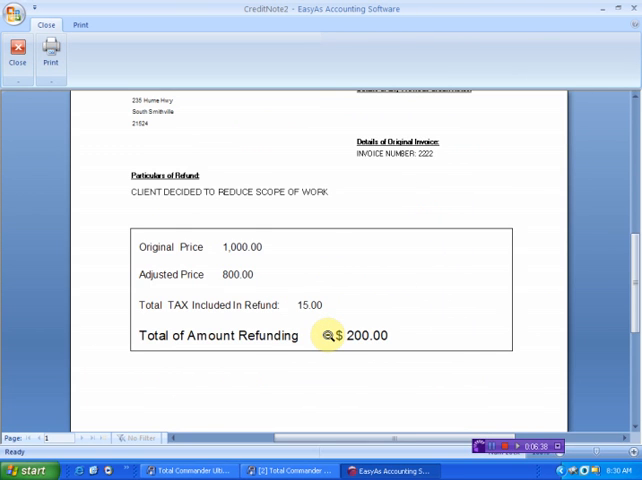
click(14, 52)
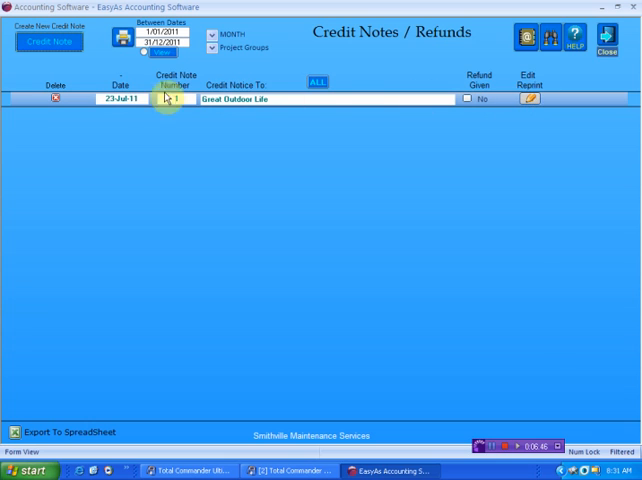
mouse_move(306, 200)
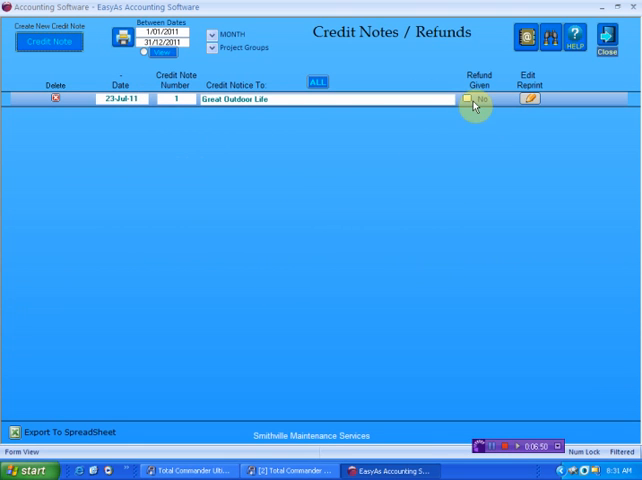
click(468, 99)
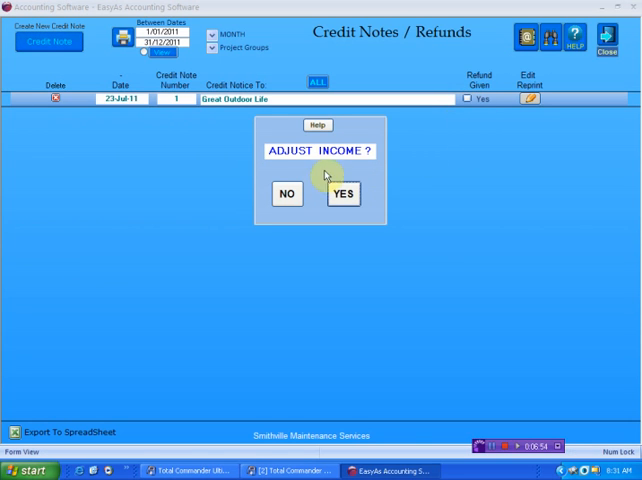
click(343, 193)
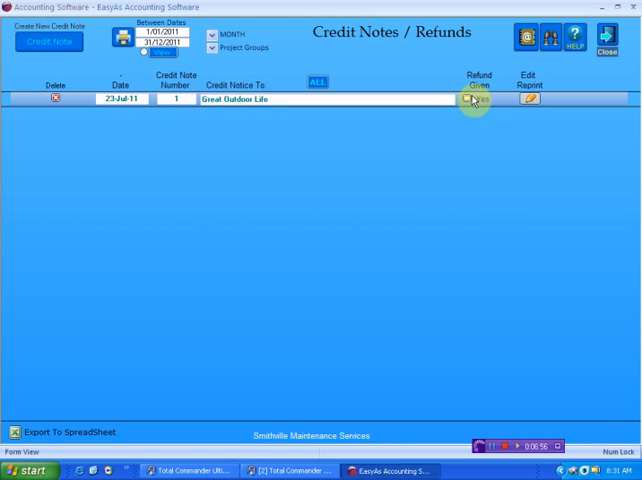
click(476, 99)
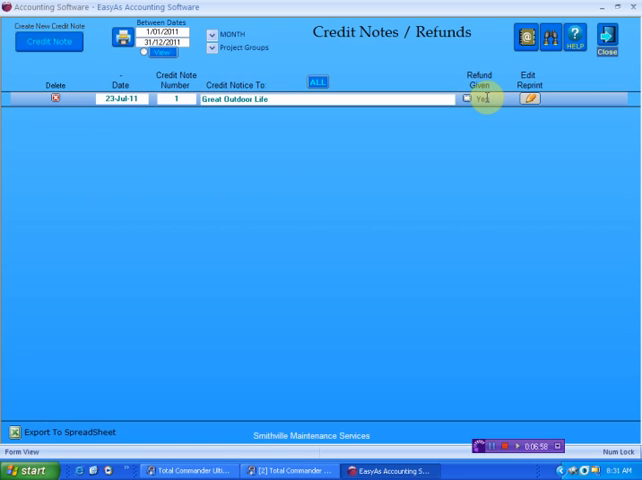
click(467, 99)
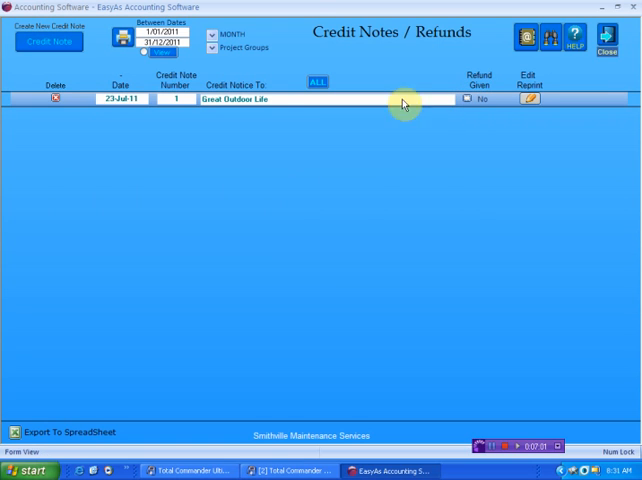
mouse_move(362, 114)
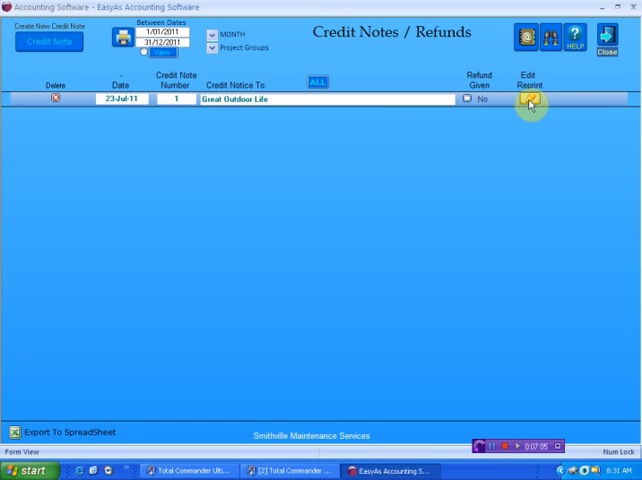
click(531, 99)
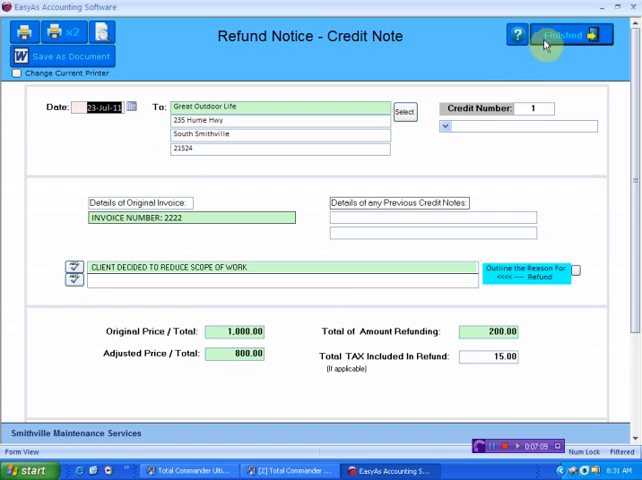
mouse_move(530, 218)
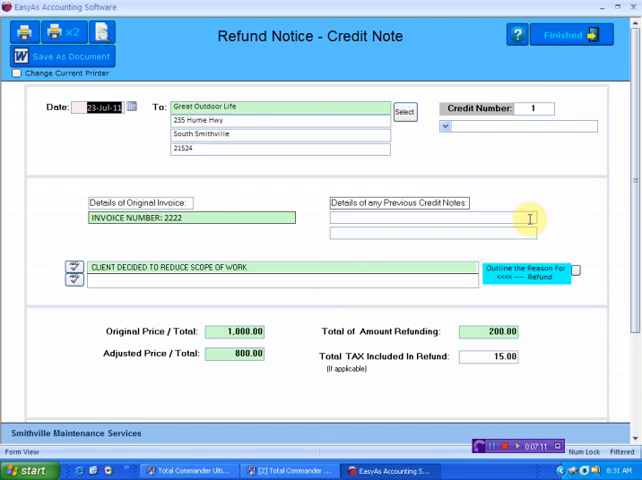
mouse_move(392, 389)
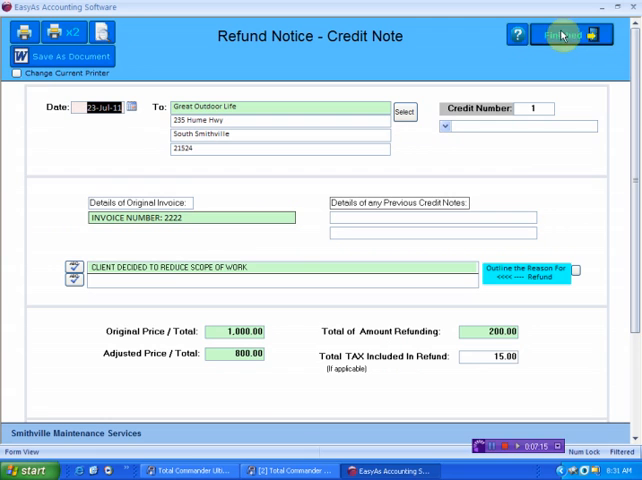
click(568, 34)
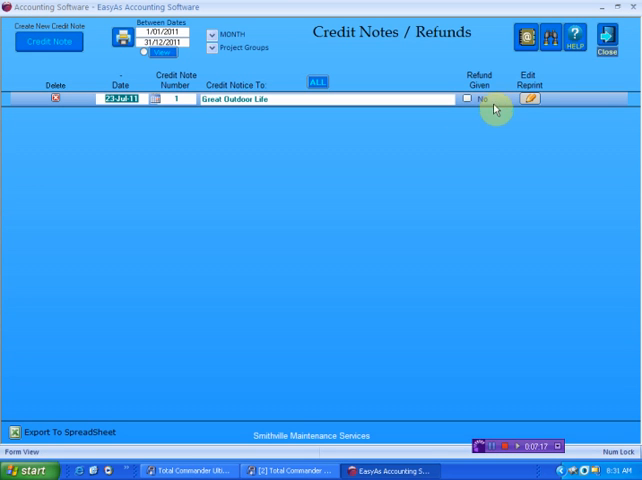
Mark credit note 1's refund as given and accept the income adjustment.
click(466, 99)
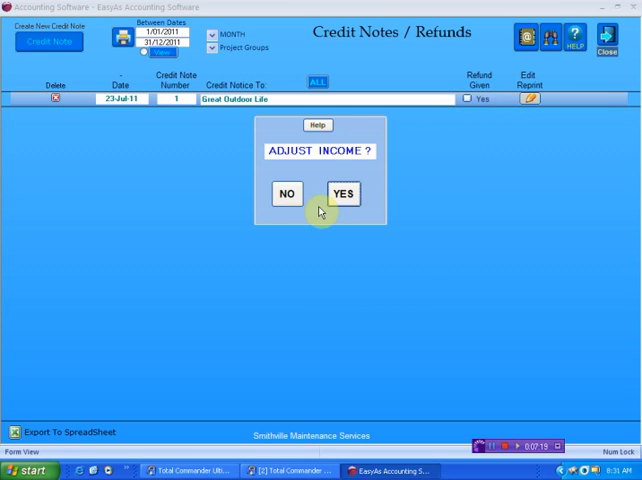
mouse_move(417, 268)
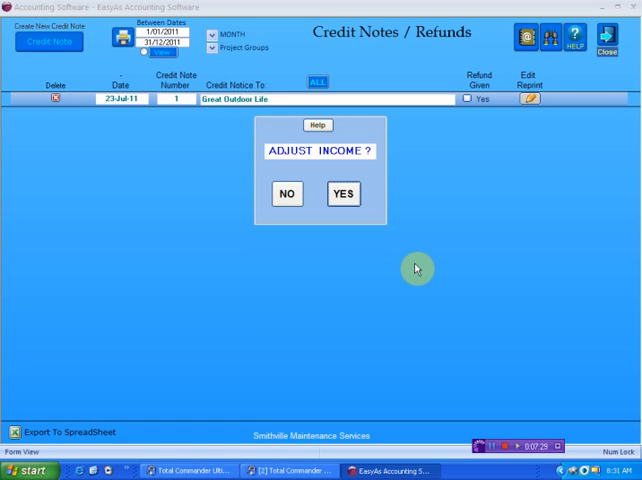
mouse_move(411, 168)
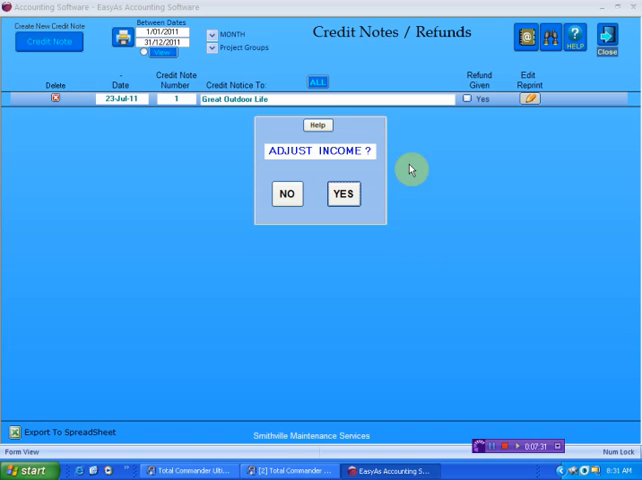
mouse_move(473, 173)
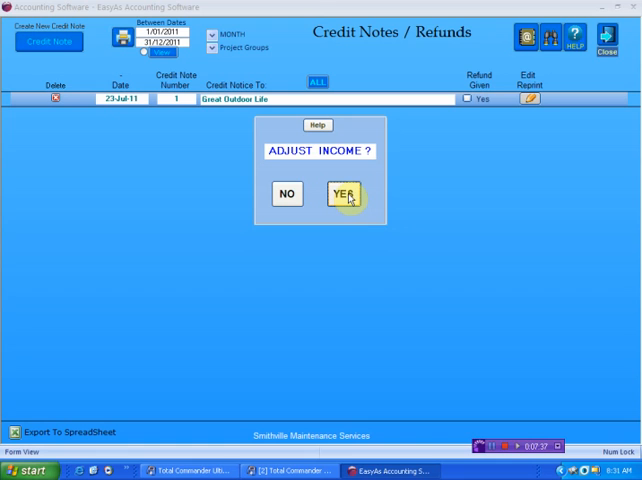
click(338, 193)
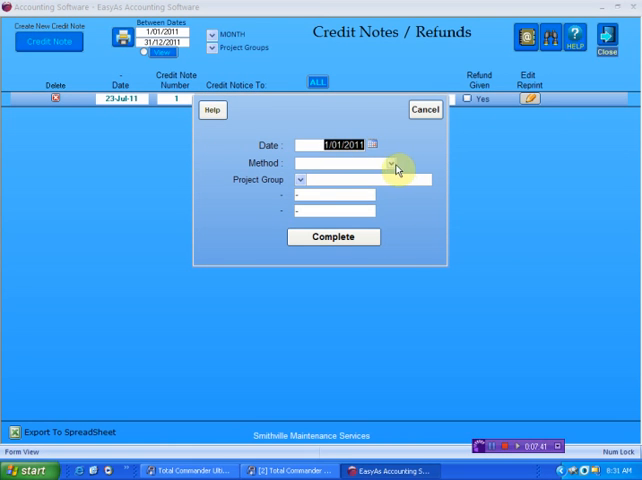
Complete the refund as CASH under project group Smith St and return to the main menu.
click(393, 162)
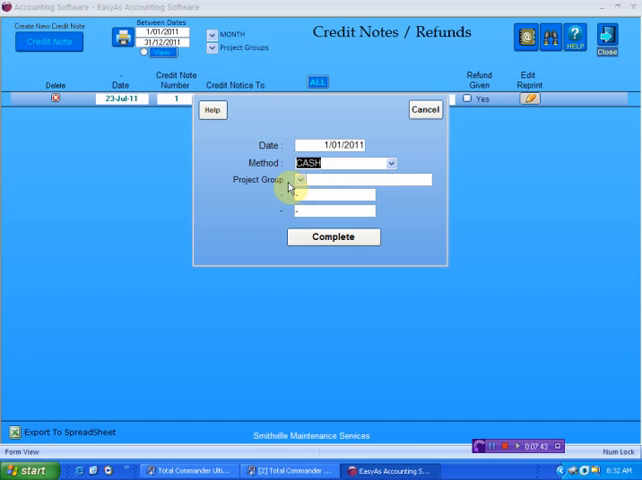
click(301, 180)
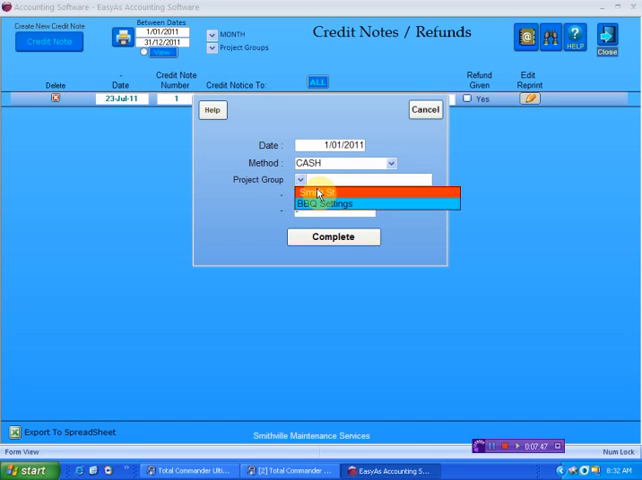
click(318, 191)
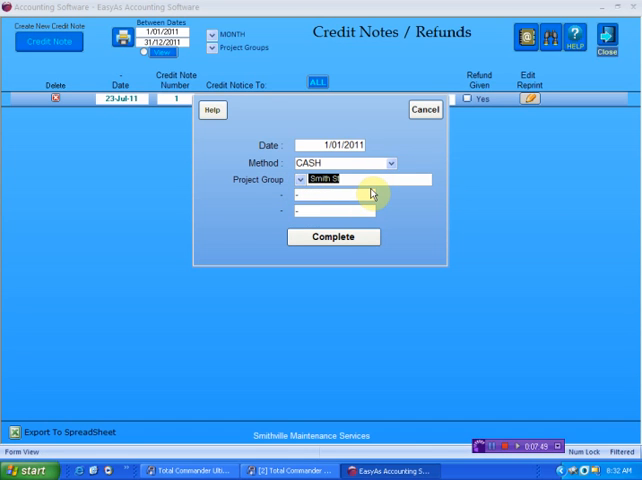
click(211, 110)
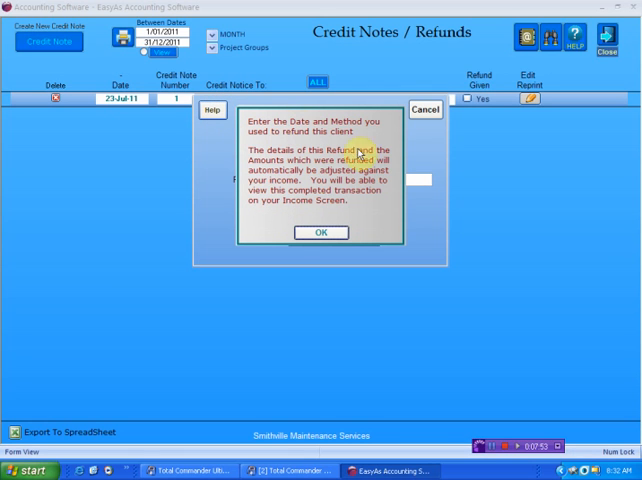
click(320, 231)
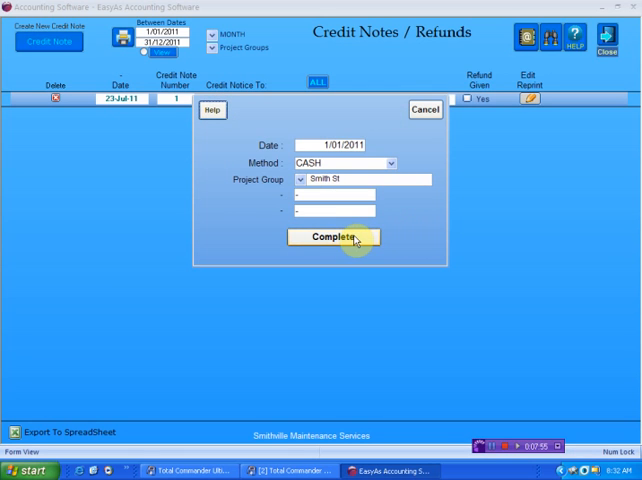
click(333, 237)
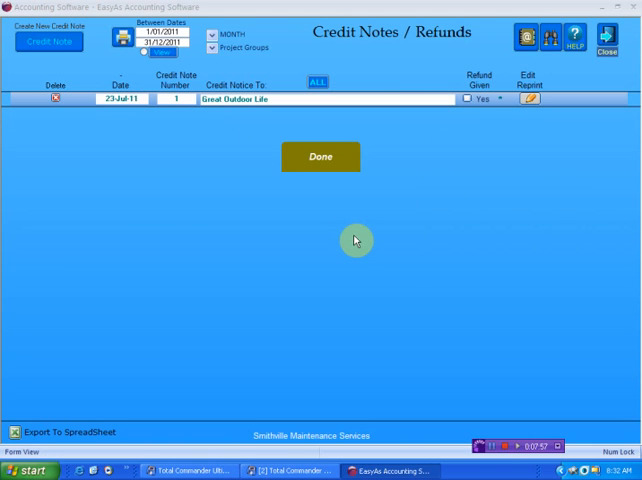
click(319, 156)
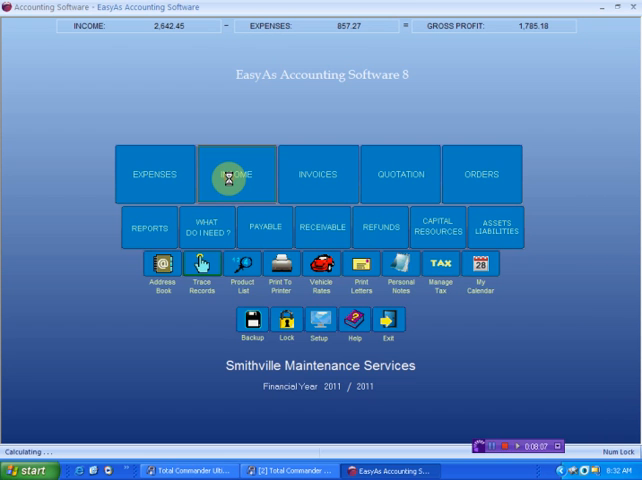
Open the Income Screen and review the -200.00 Great Outdoor Life cash refund row.
click(238, 173)
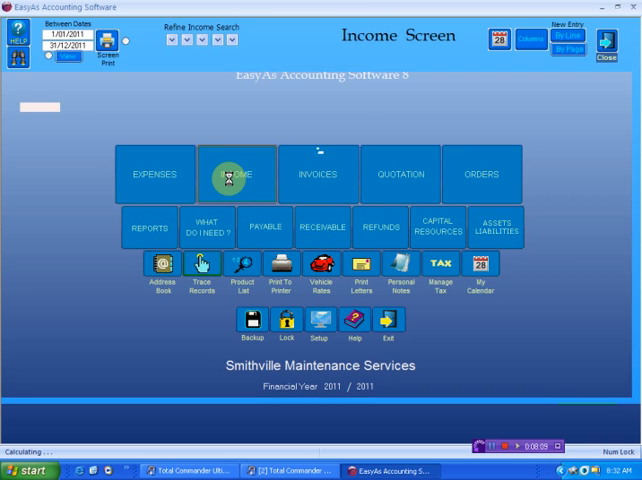
click(238, 173)
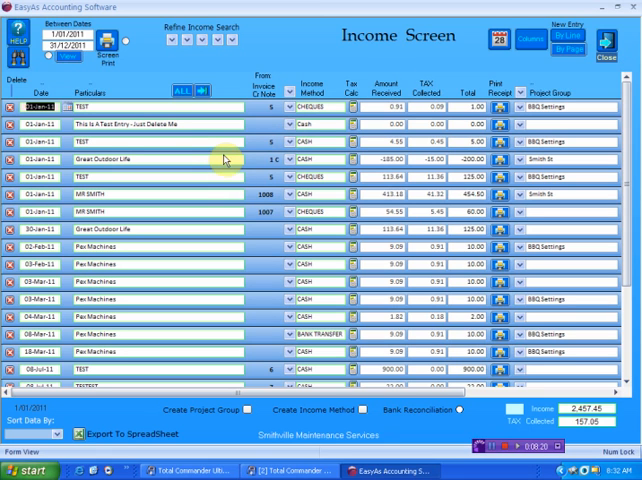
mouse_move(222, 158)
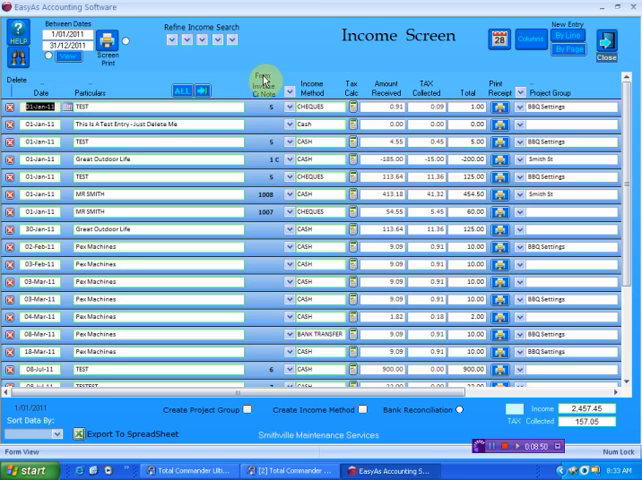
click(268, 78)
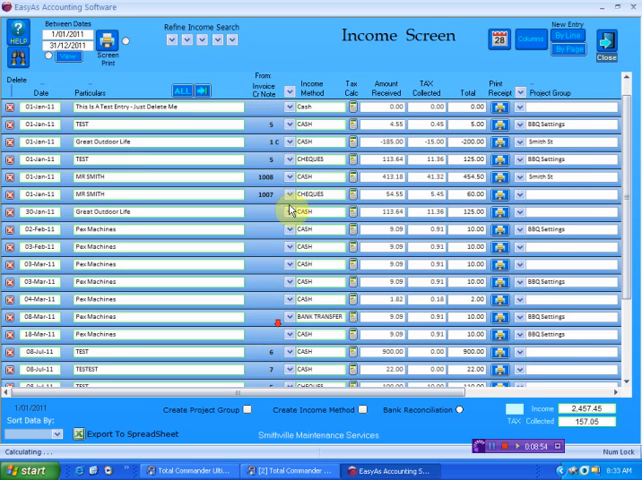
scroll(down, 3)
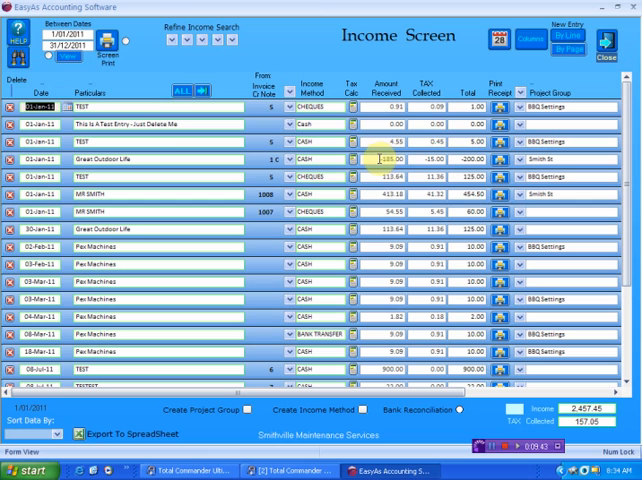
click(428, 159)
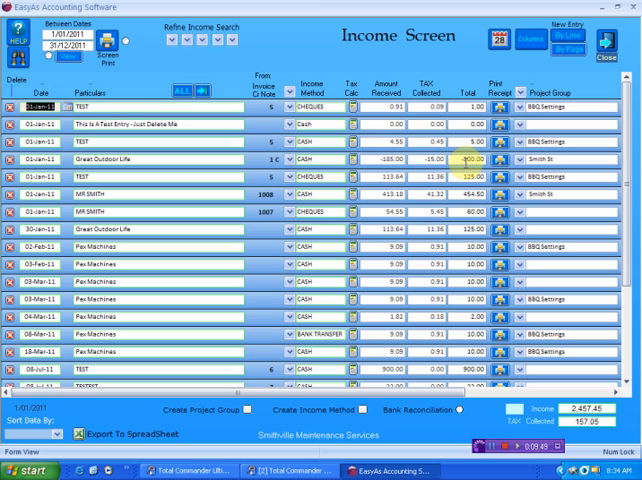
scroll(down, 3)
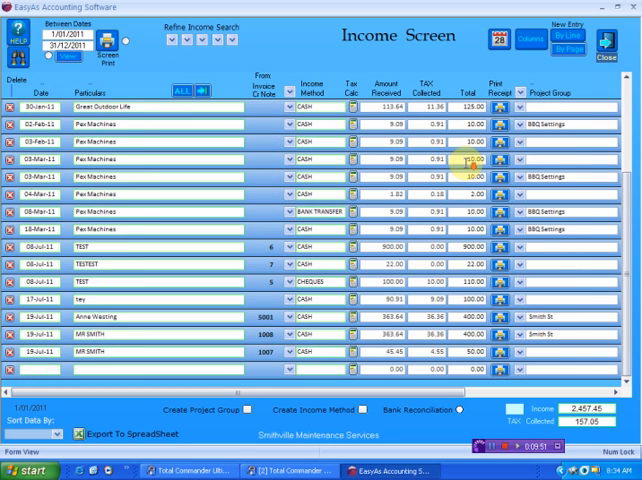
scroll(down, 3)
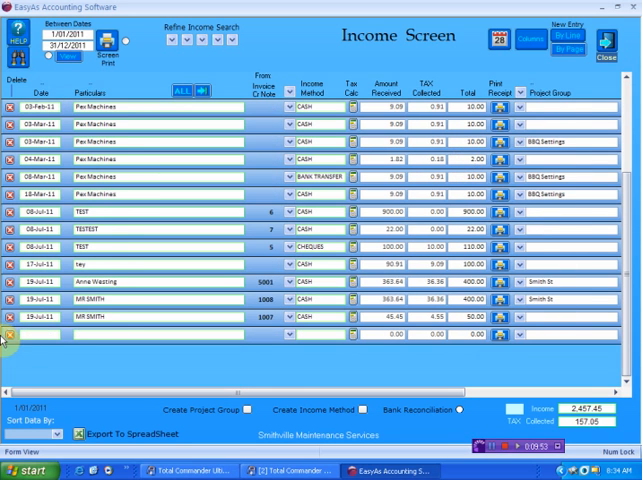
Add a 01-Jan-11 income row 'test - bounced cheque' paid by CHEQUES, ready for its amount.
click(55, 334)
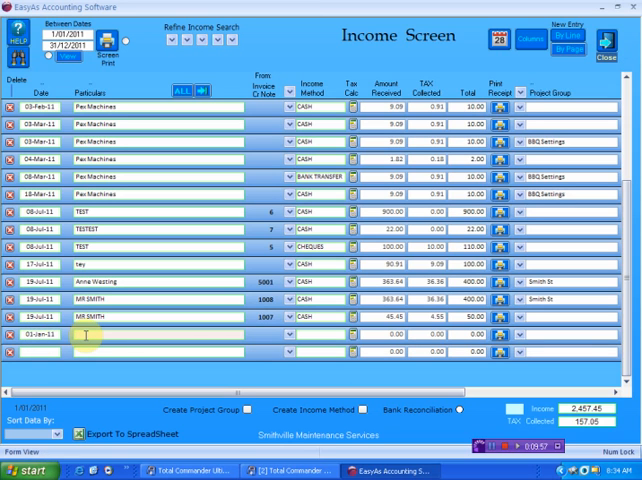
text(test)
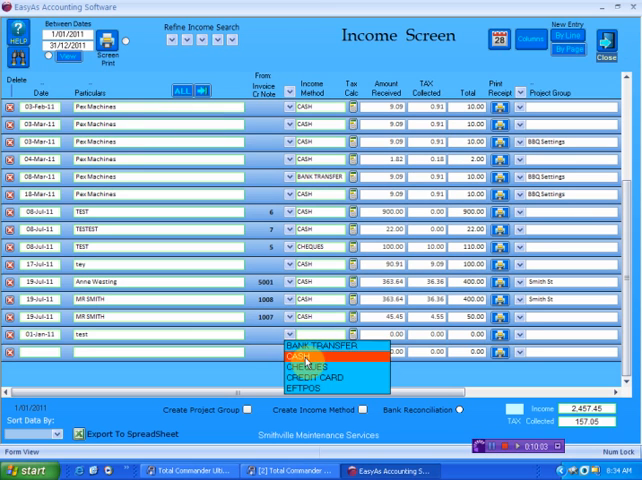
click(307, 354)
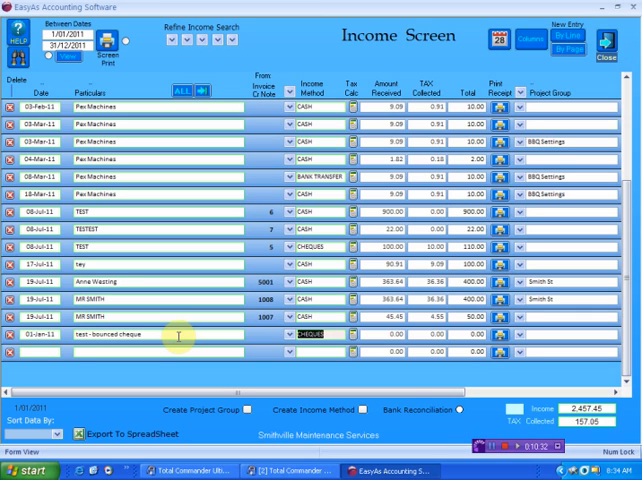
mouse_move(408, 356)
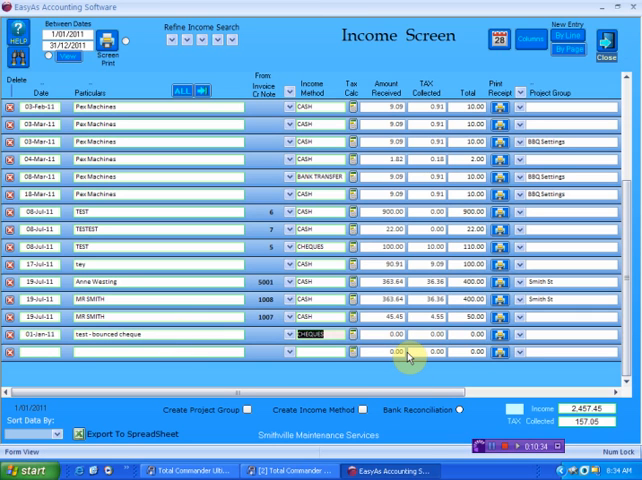
click(393, 333)
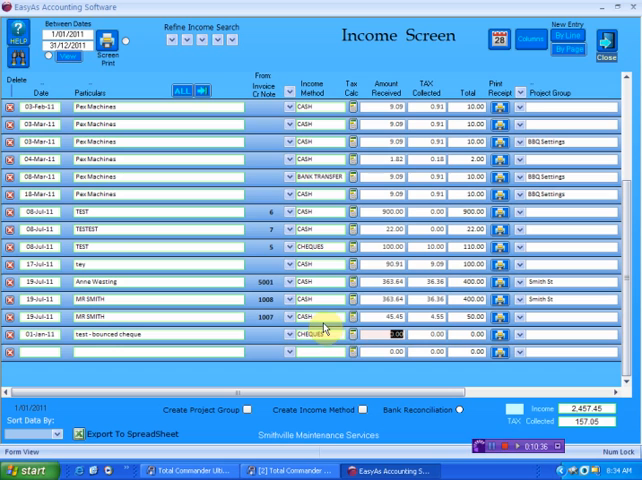
click(353, 333)
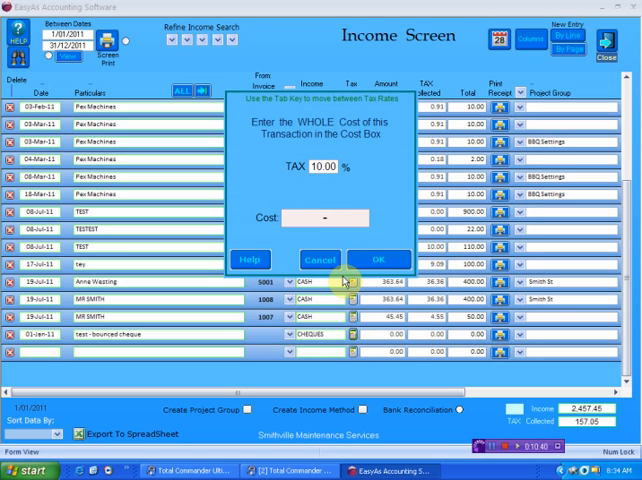
Enter a -100 cost at 10% tax, giving -90.00 received and -10.00 tax.
text(-1010)
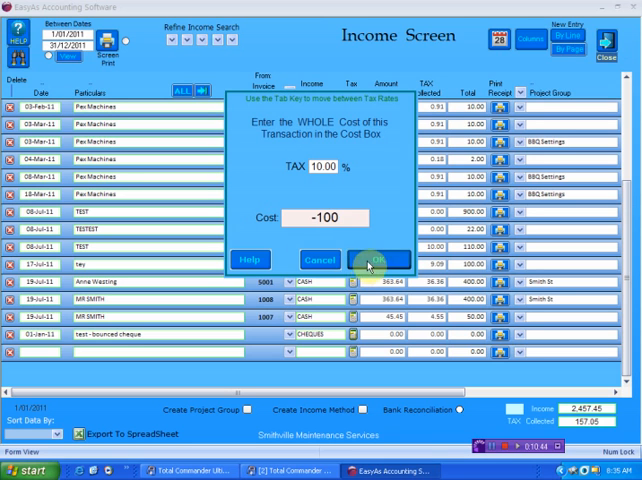
click(378, 260)
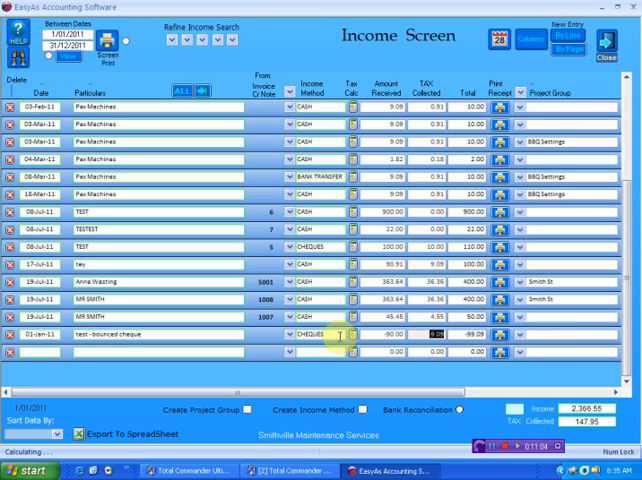
click(352, 334)
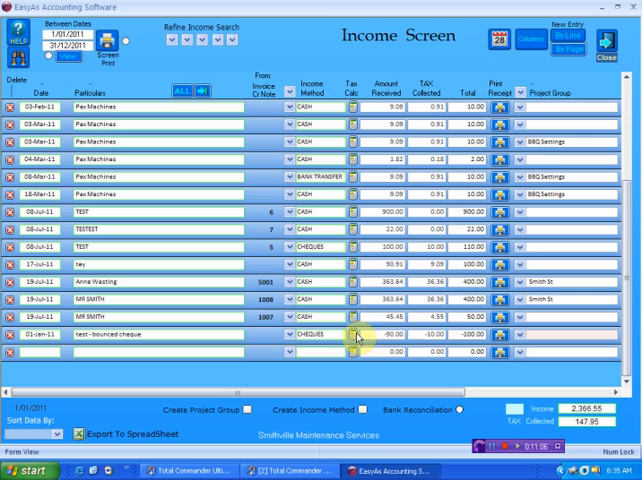